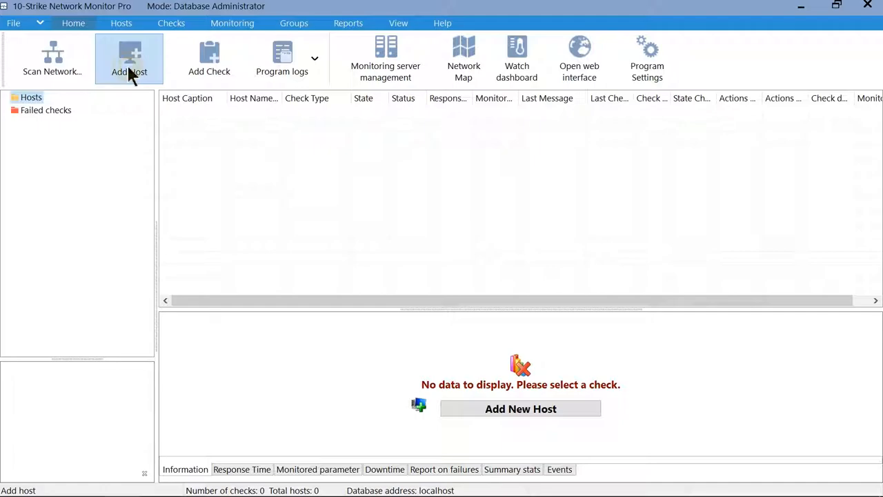
# Start a new host with address 192.168.1.16, caption CCTV and type Video Camera
pyautogui.click(129, 58)
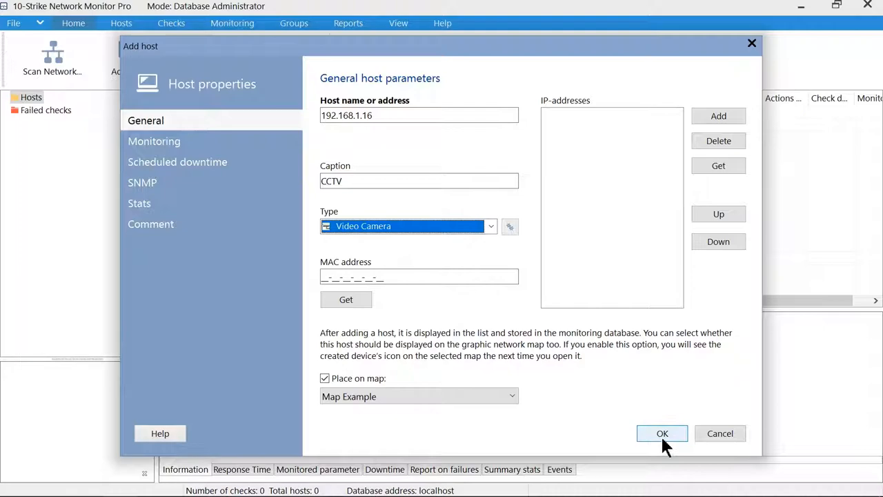
# Save the CCTV host so it appears in the hosts list and its check wizard advances
pyautogui.click(662, 433)
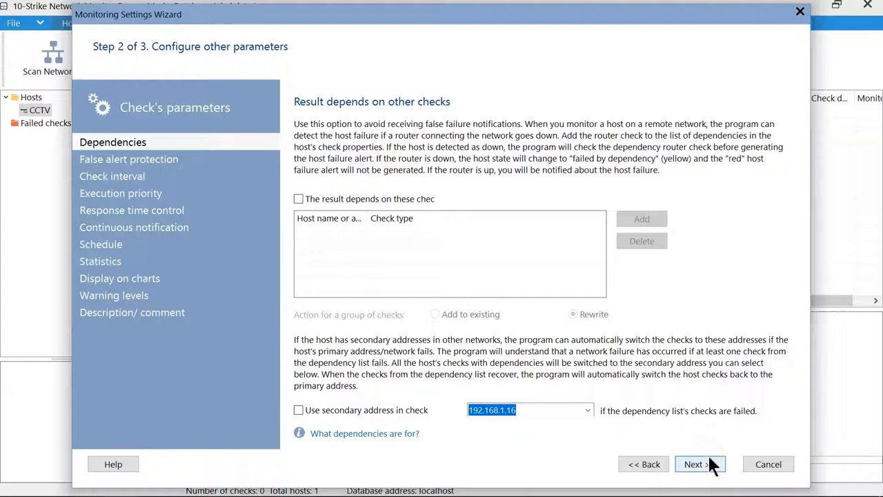
# Advance to the wizard's failed-check actions step with an on-screen message enabled
pyautogui.click(692, 463)
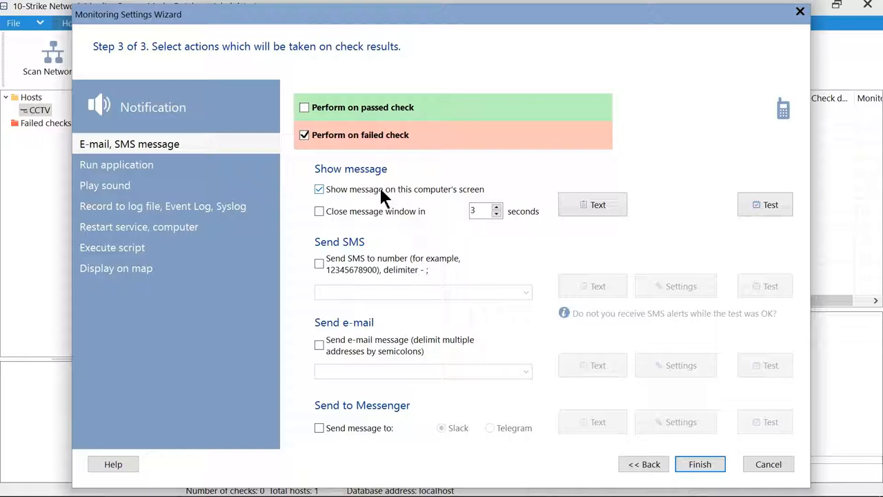
# Finish the wizard so the CCTV host gets an ICMP Ping check reporting 192.168.1.16 off
pyautogui.click(698, 463)
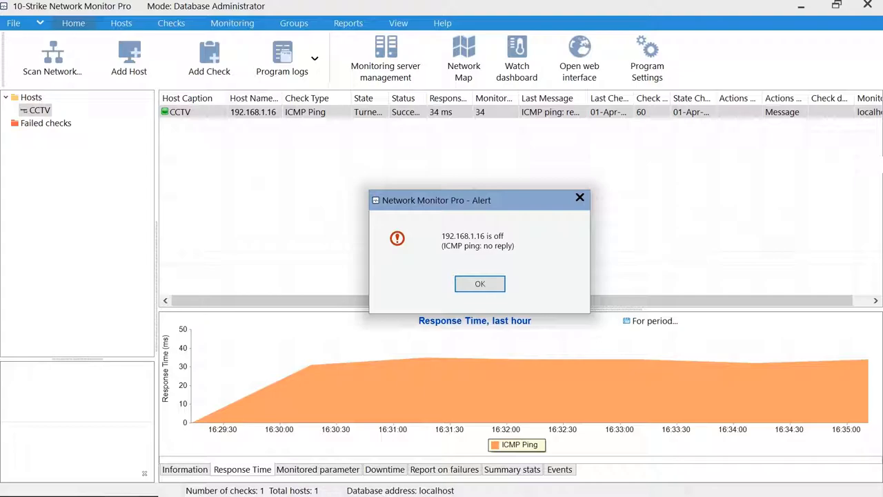
# Dismiss the host-off alert before browsing the hikvision MIB to hikDiskFreeSpace
pyautogui.click(480, 284)
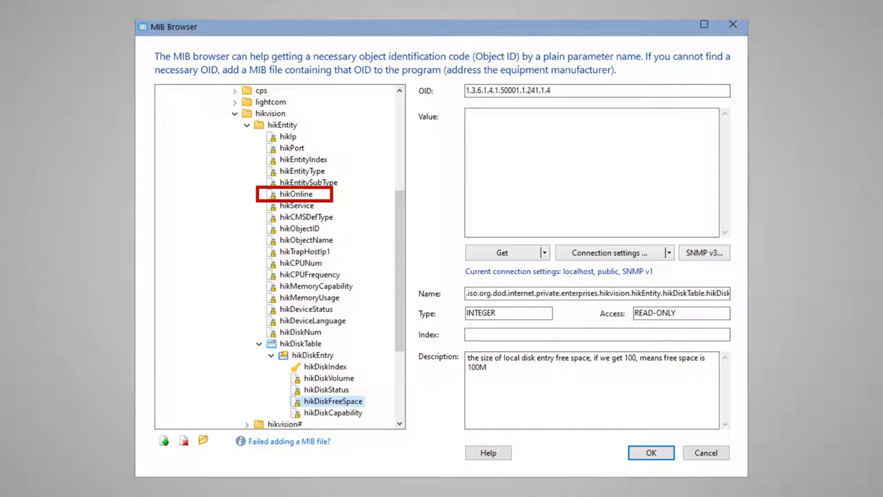
# Accept the hikDiskFreeSpace MIB object and switch on SNMP trap receiving
pyautogui.click(651, 452)
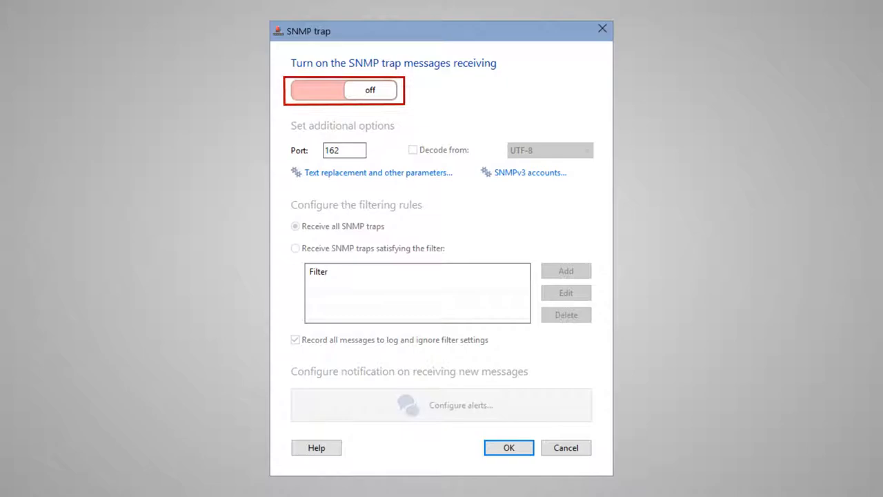
pyautogui.click(317, 89)
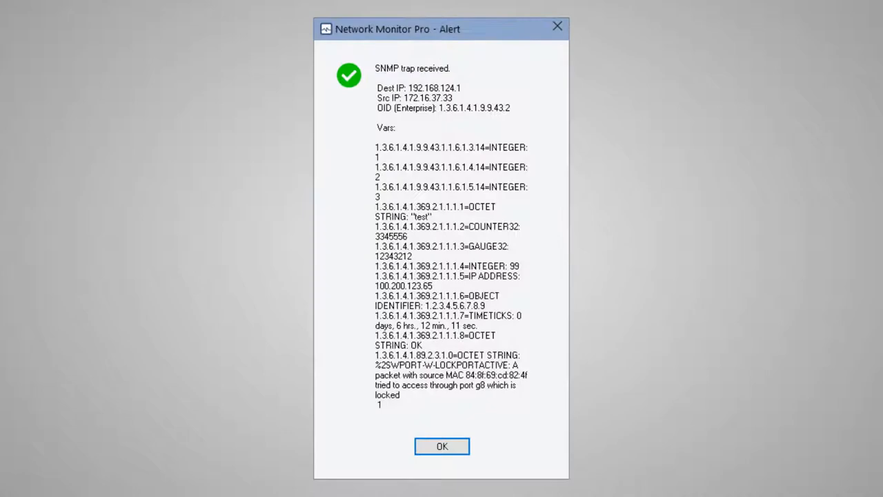
# Close the alert for the trap received from 172.16.37.33
pyautogui.click(441, 445)
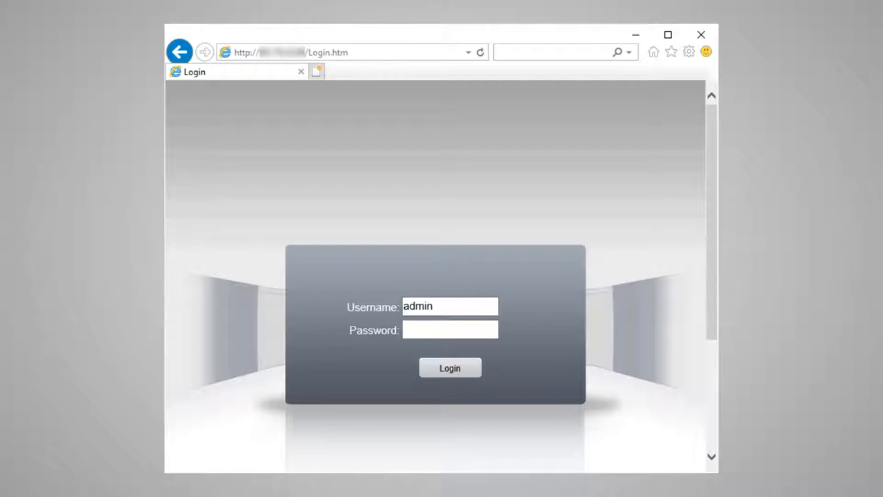